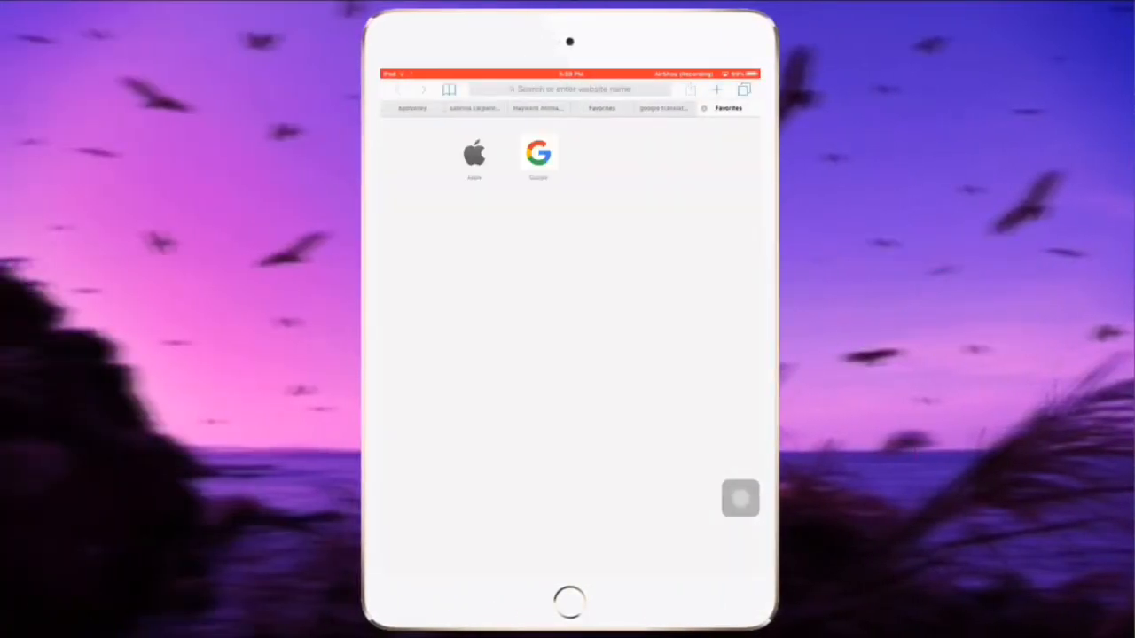
Load appvalley.vip in Safari and install the AppValley Beta app.
{"action": "left_click", "coordinate": [538, 154]}
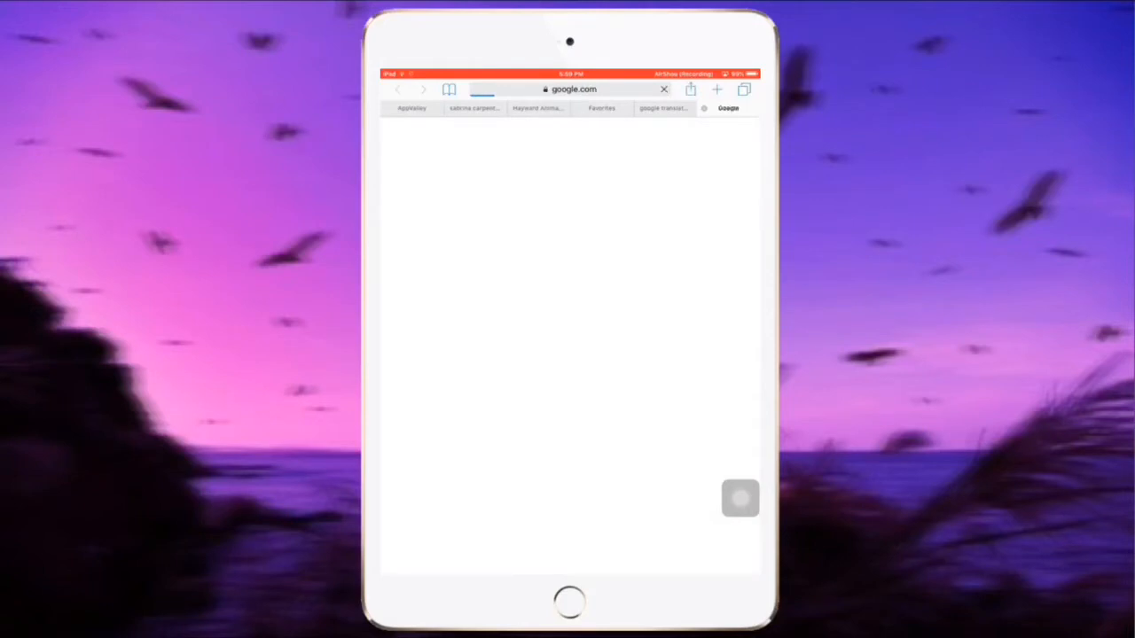
{"action": "left_click", "coordinate": [663, 88]}
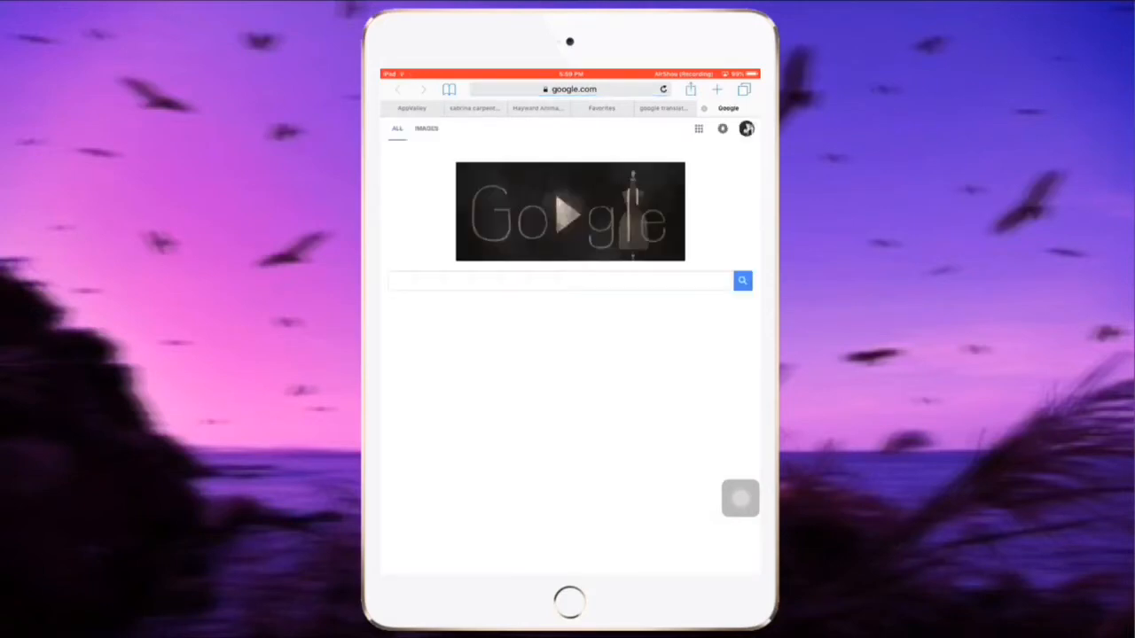
{"action": "type", "text": "appvalley.vip"}
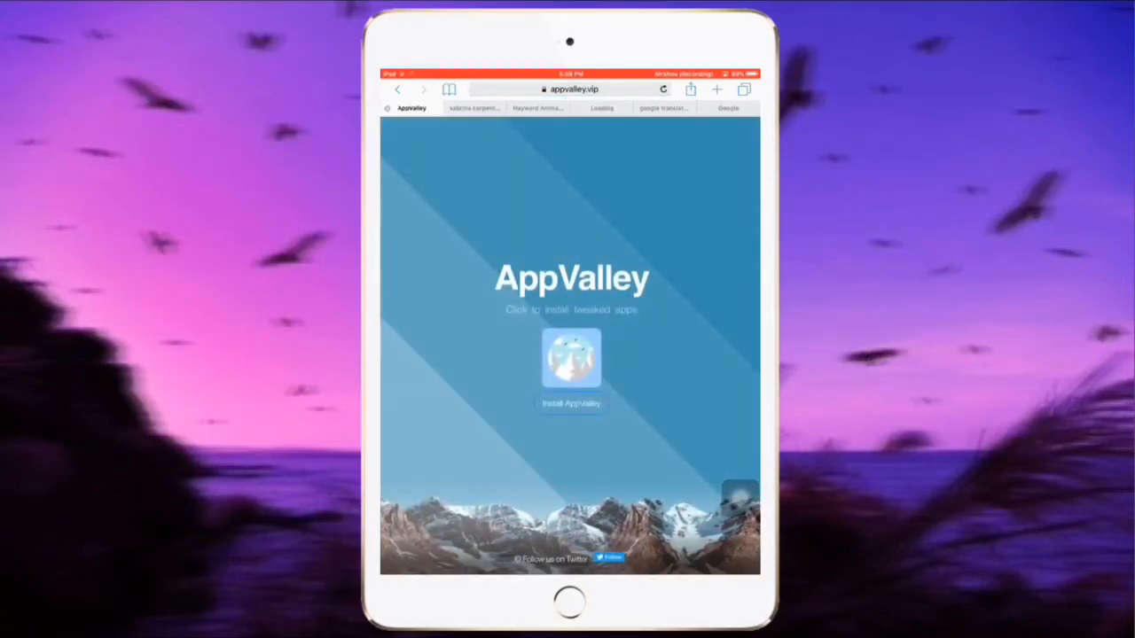
{"action": "left_click", "coordinate": [571, 358]}
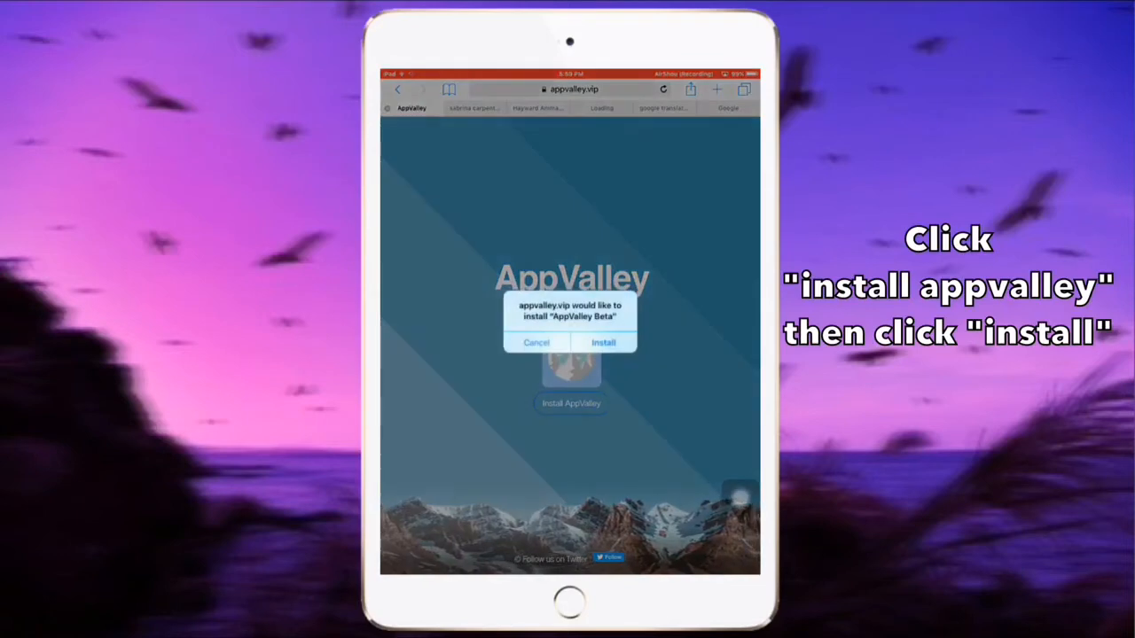
{"action": "left_click", "coordinate": [603, 343]}
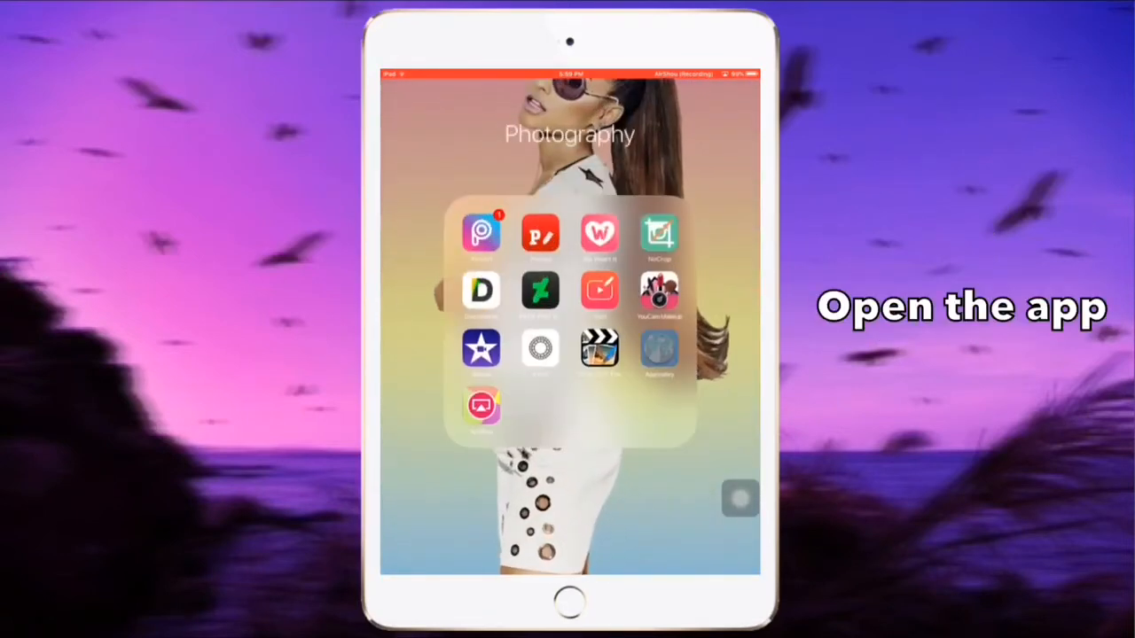
Launch AppValley Beta from the Photography folder on the Home Screen.
{"action": "left_click", "coordinate": [481, 233]}
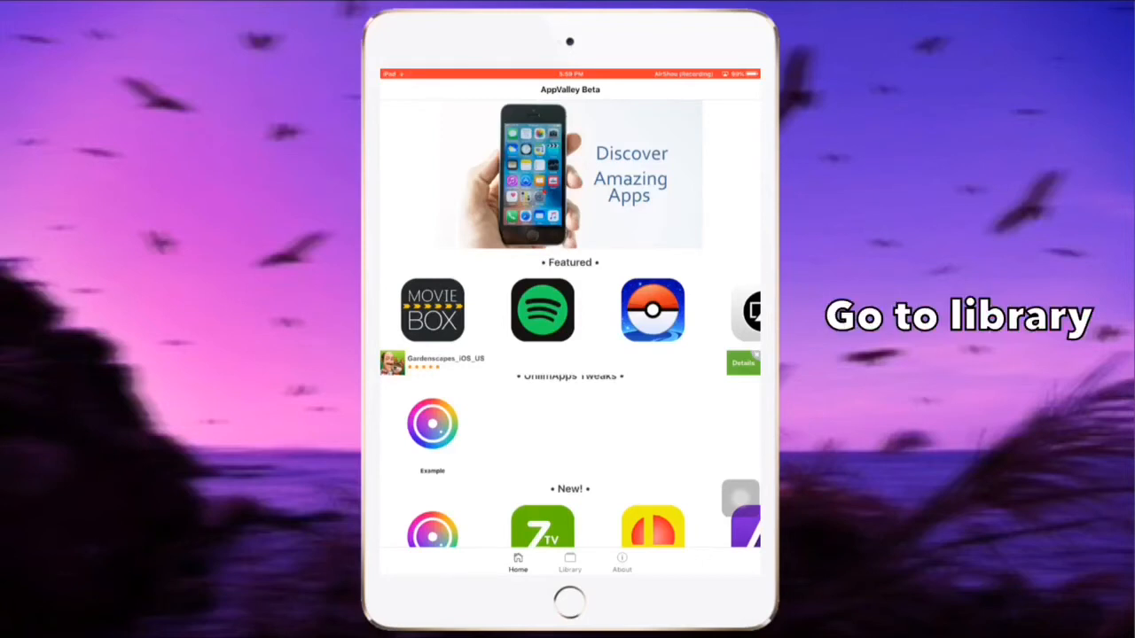
Find AirShou under Library's Apps collection and install it.
{"action": "left_click", "coordinate": [570, 563]}
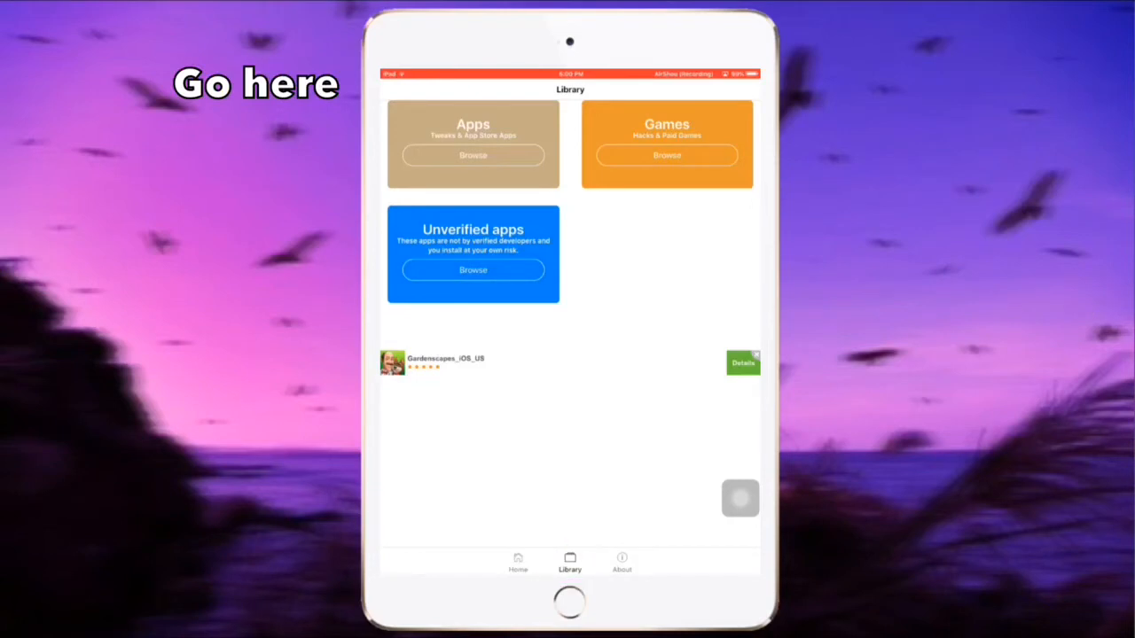
{"action": "left_click", "coordinate": [473, 156]}
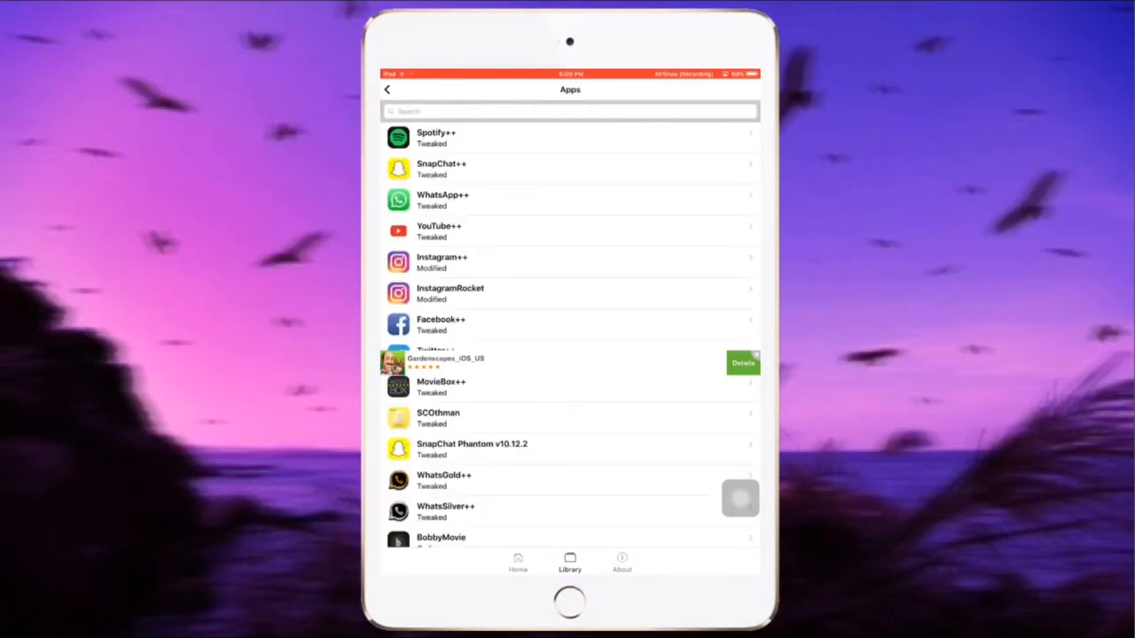
{"action": "scroll", "scroll_direction": "down", "scroll_amount": 3}
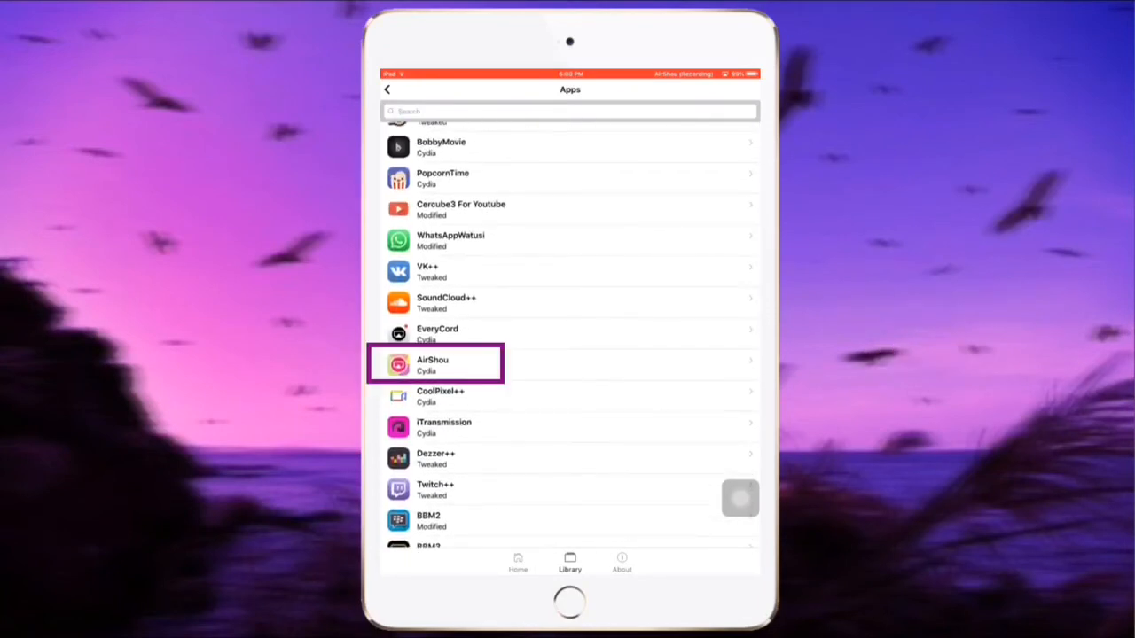
{"action": "left_click", "coordinate": [434, 364]}
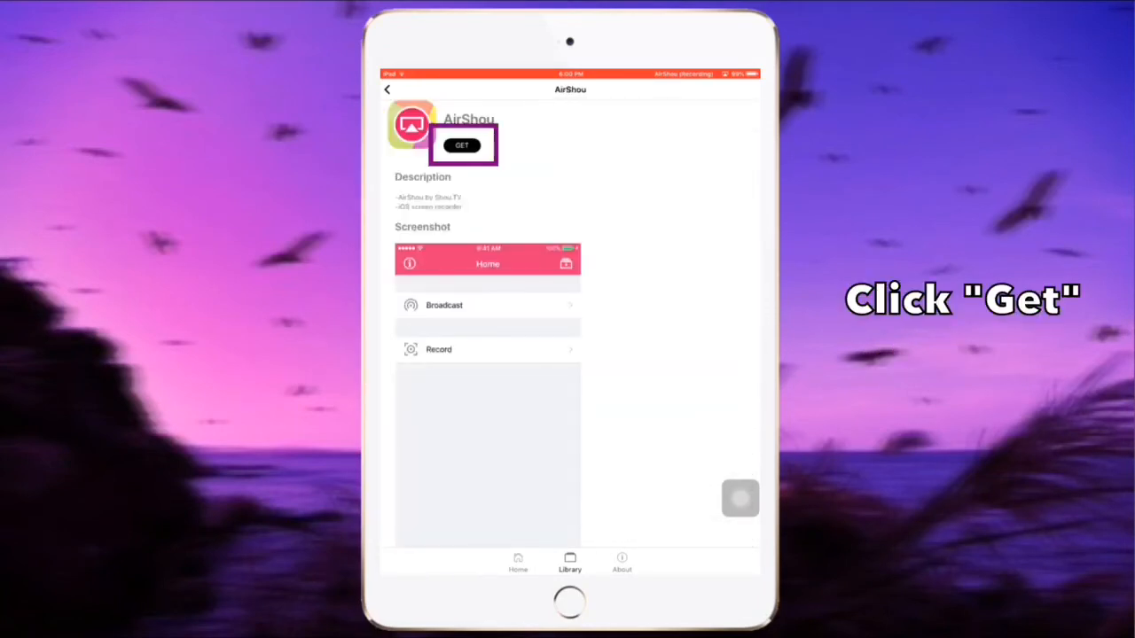
{"action": "left_click", "coordinate": [461, 144]}
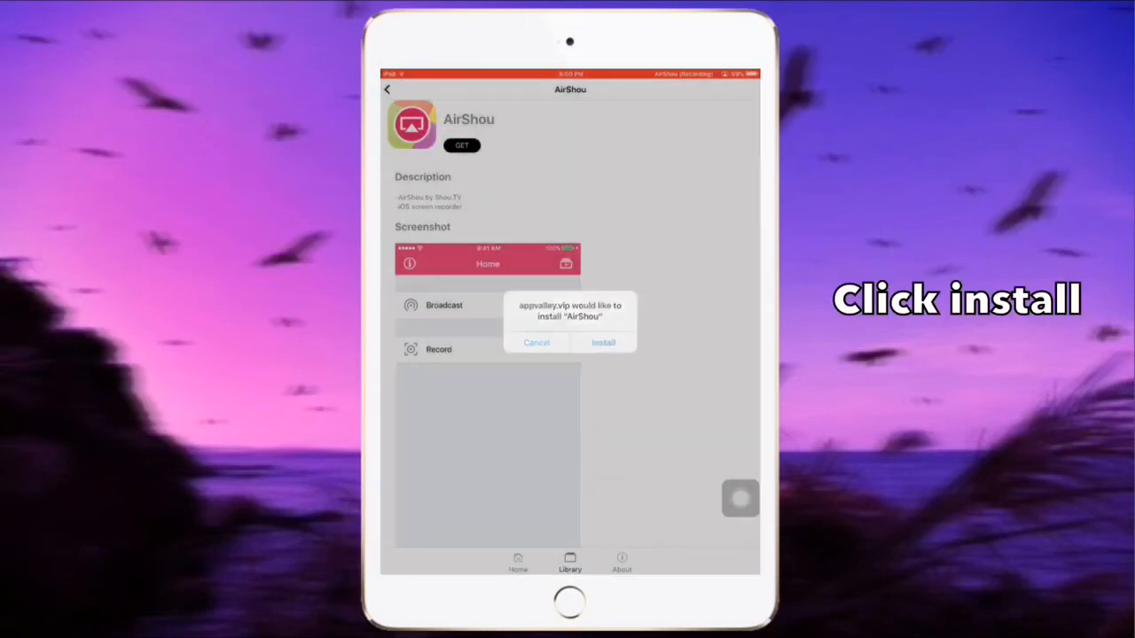
{"action": "left_click", "coordinate": [602, 343]}
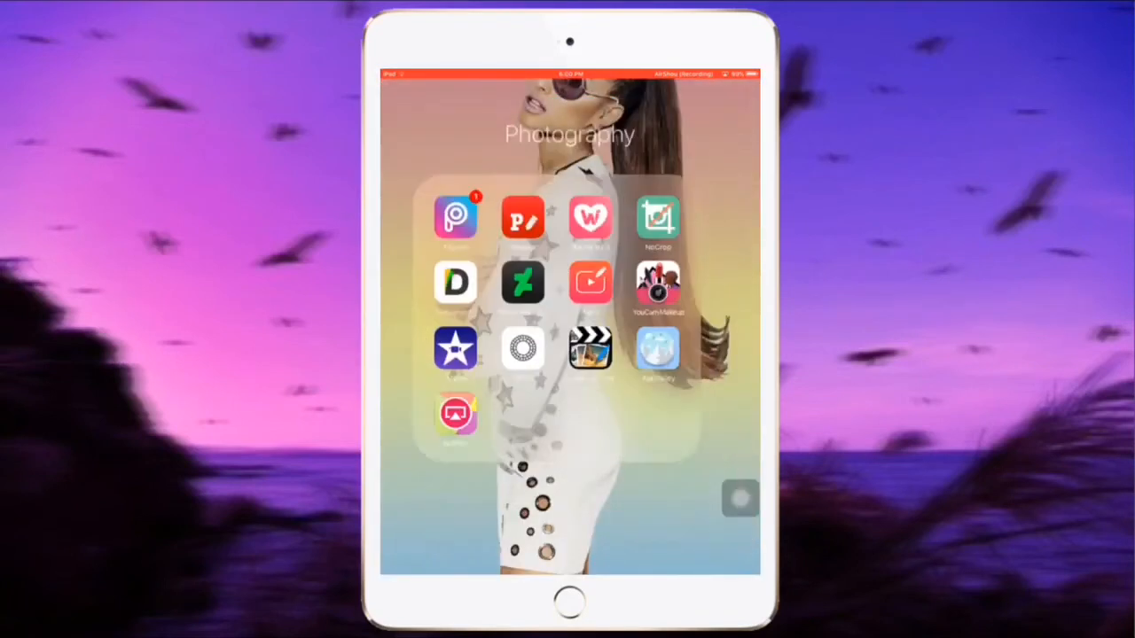